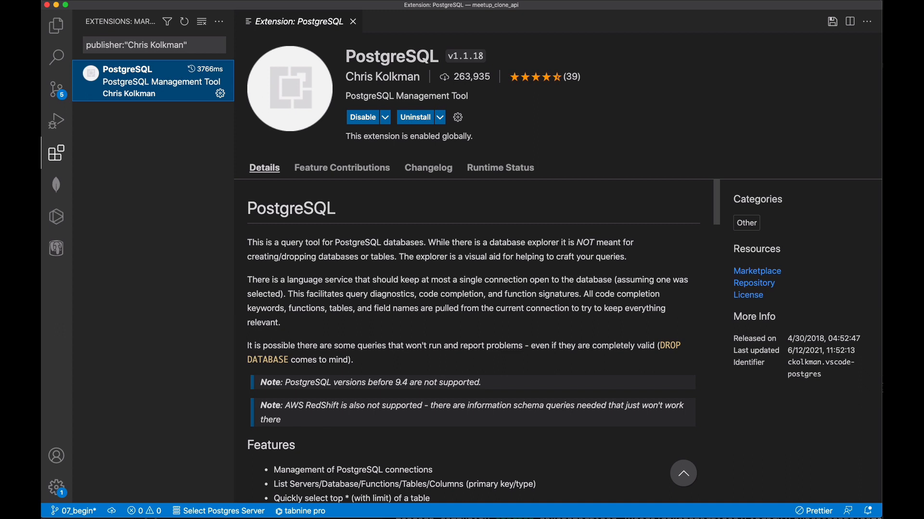
{"action": "mouse_move", "coordinate": [164, 280]}
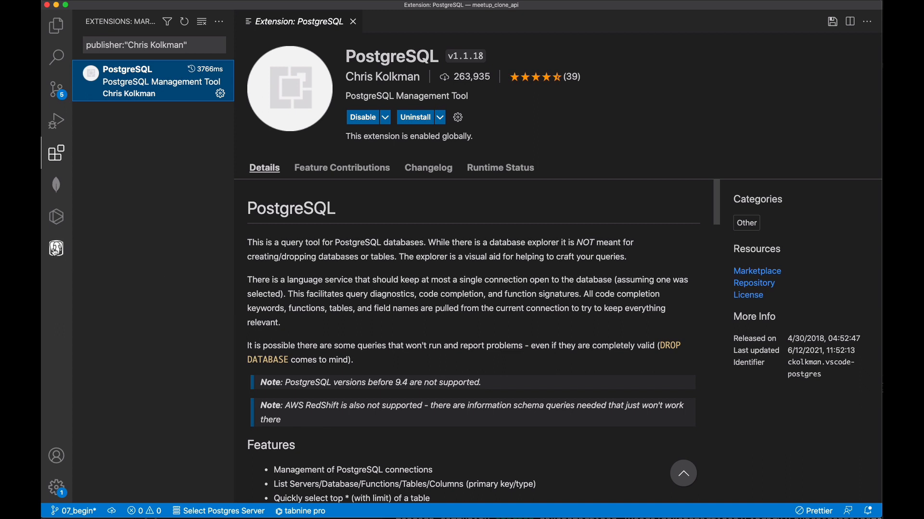
Open the PostgreSQL Explorer view from the activity bar
{"action": "left_click", "coordinate": [56, 248]}
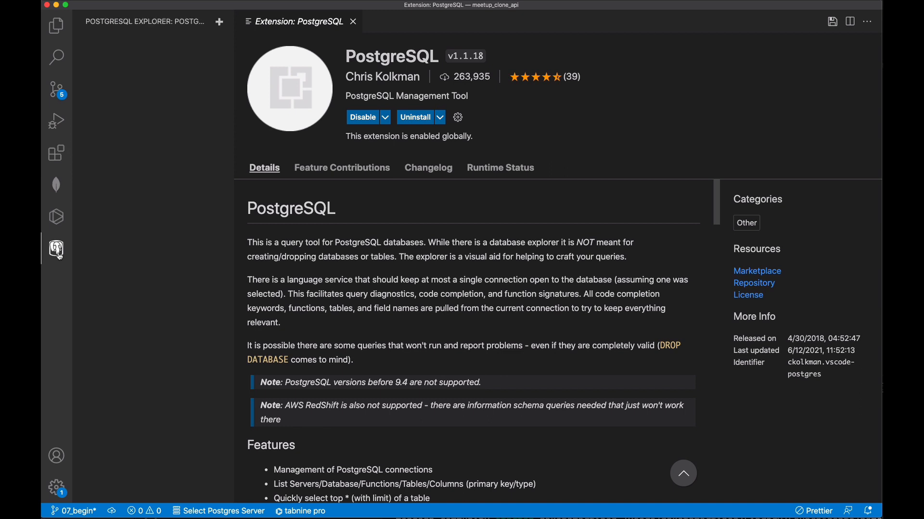
{"action": "mouse_move", "coordinate": [137, 130]}
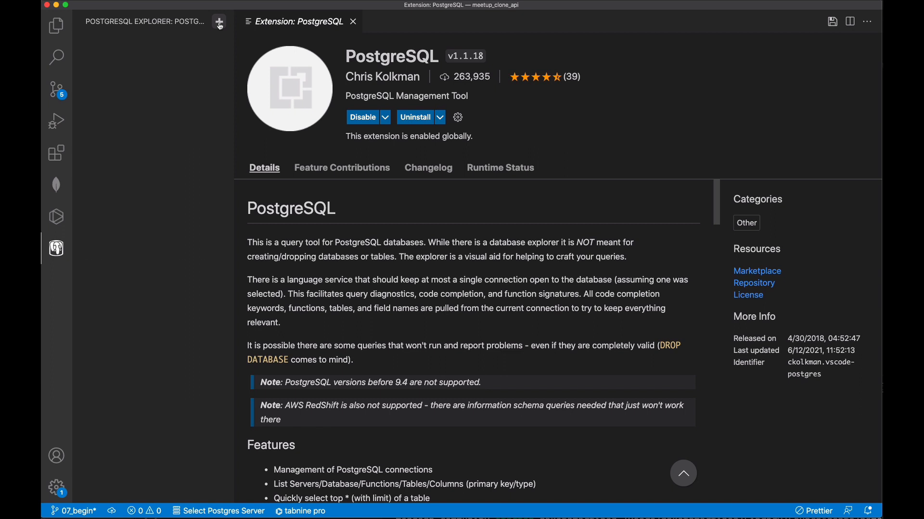
{"action": "left_click", "coordinate": [218, 21]}
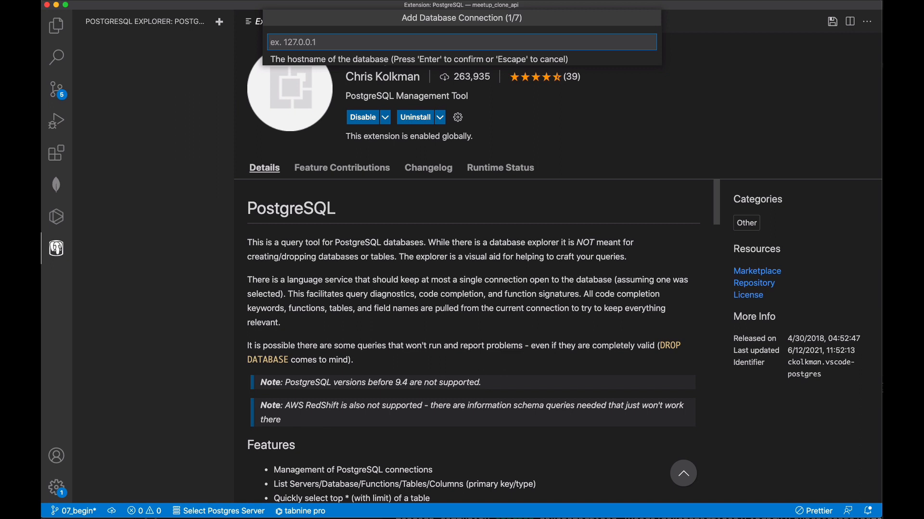
{"action": "type", "text": "localhost"}
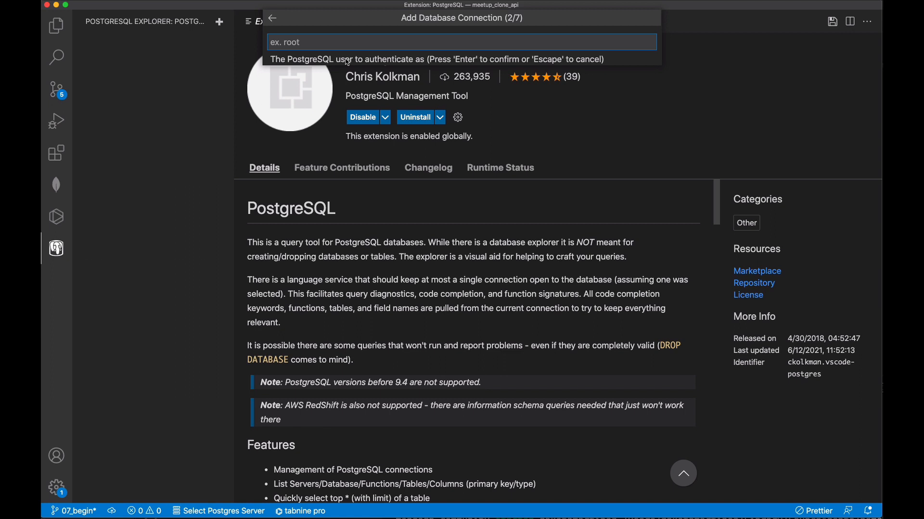
{"action": "mouse_move", "coordinate": [344, 42]}
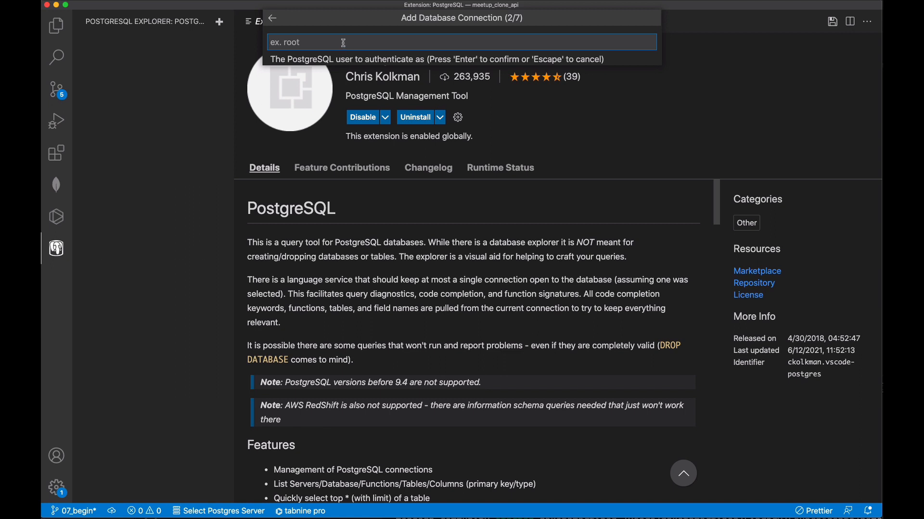
{"action": "type", "text": "dakotamar"}
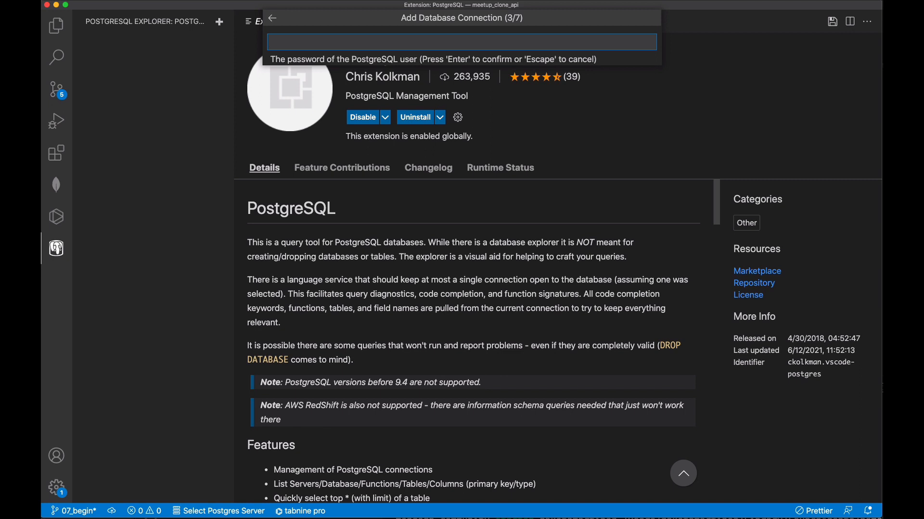
Leave the password empty and accept the default port 5432
{"action": "key", "text": "Enter"}
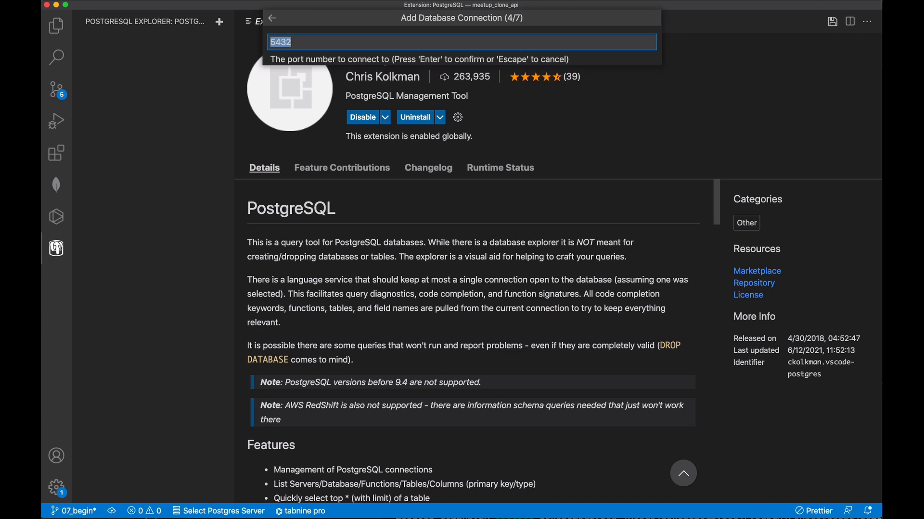
{"action": "key", "text": "enter"}
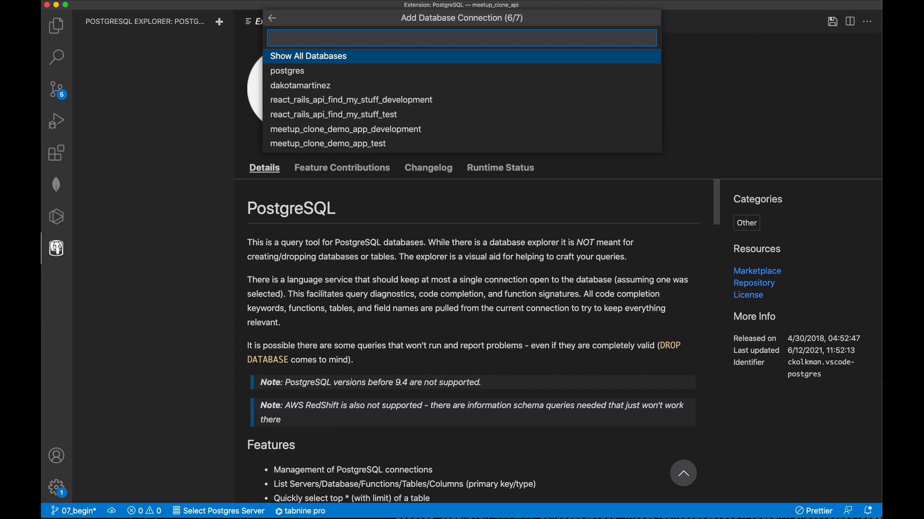
{"action": "mouse_move", "coordinate": [333, 115]}
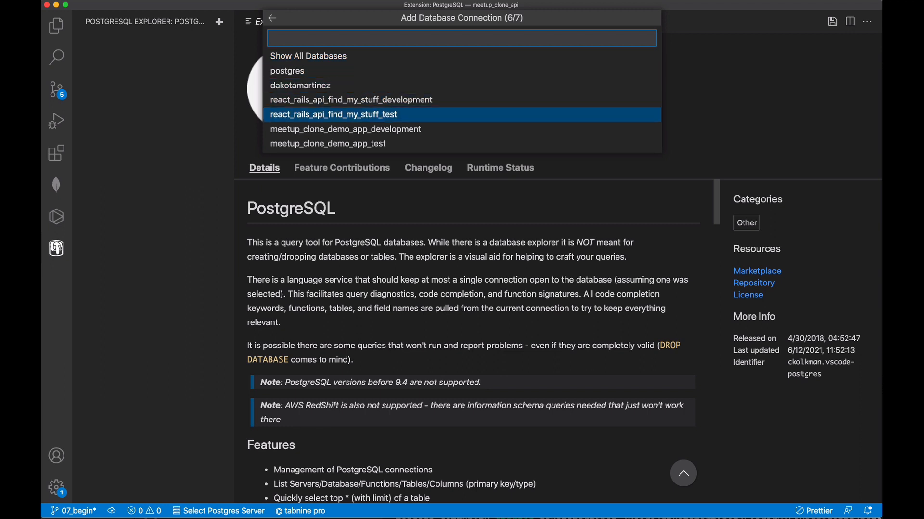
{"action": "mouse_move", "coordinate": [287, 70]}
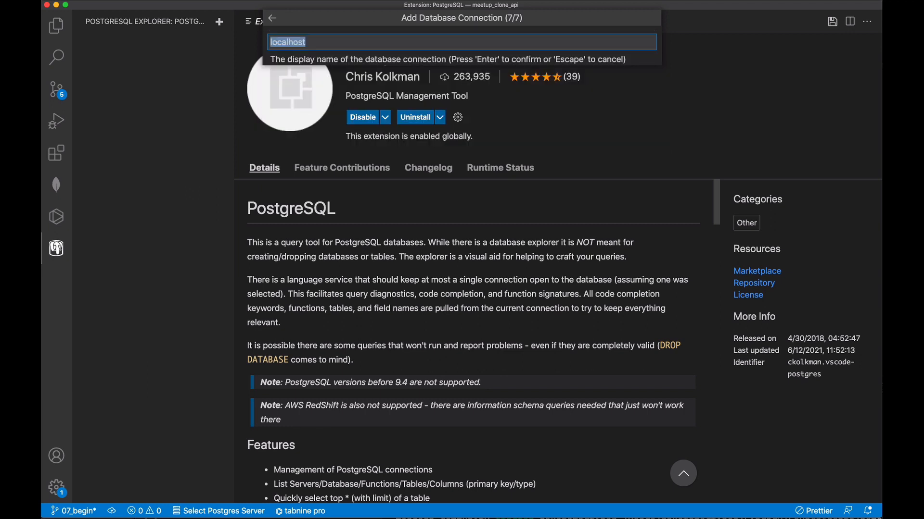
{"action": "mouse_move", "coordinate": [341, 42]}
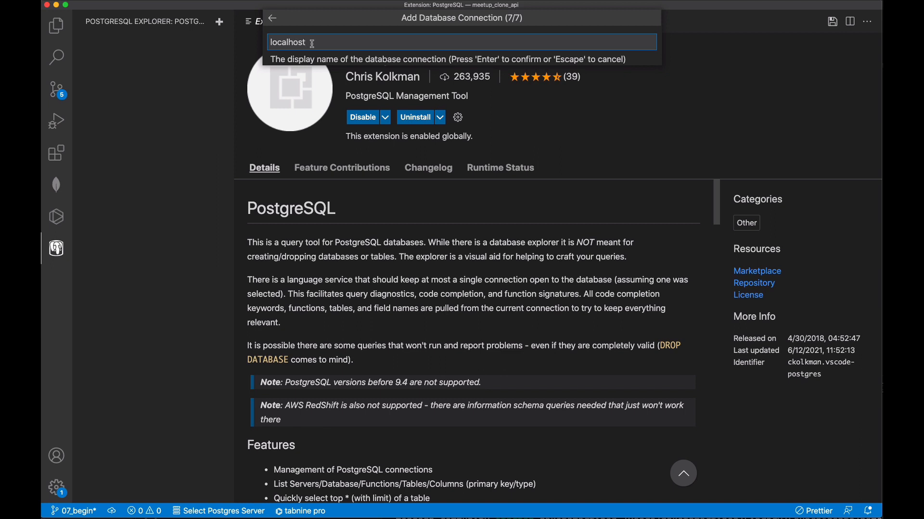
Name the connection 'localhost databases' and finish adding it
{"action": "type", "text": "d"}
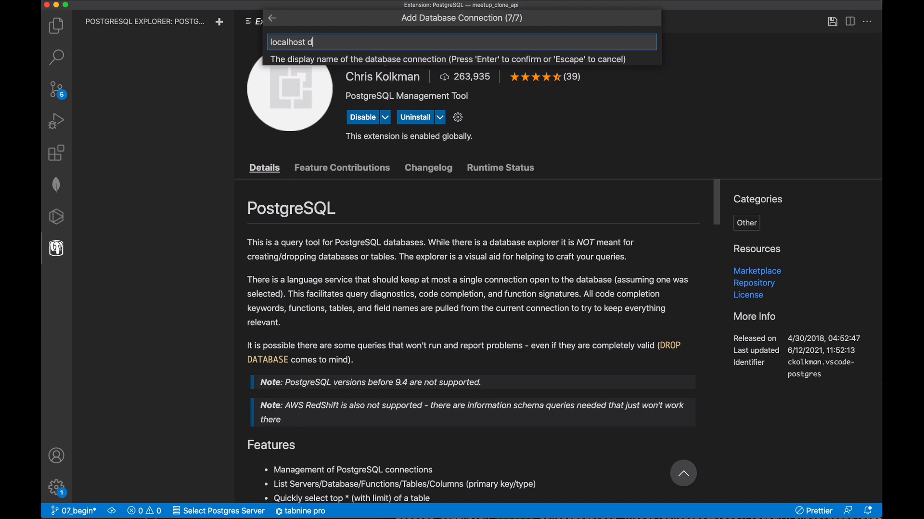
{"action": "type", "text": "atabases"}
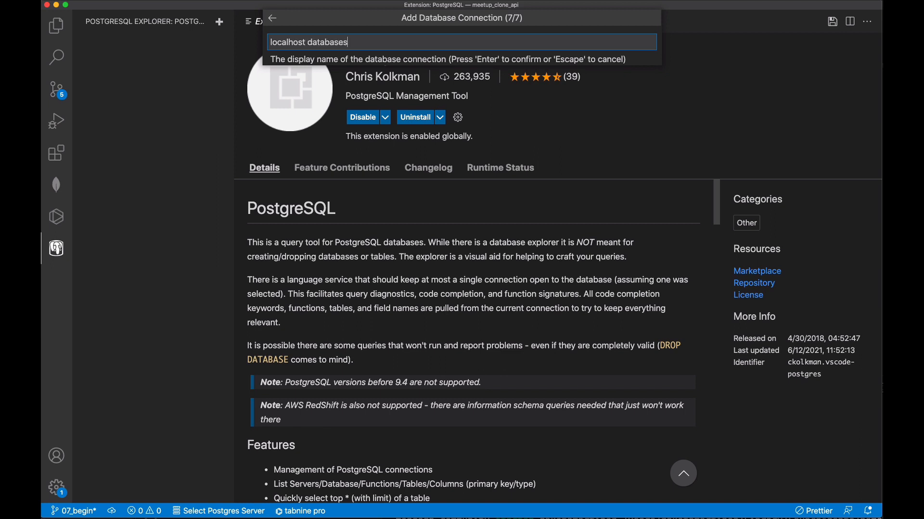
{"action": "key", "text": "Enter"}
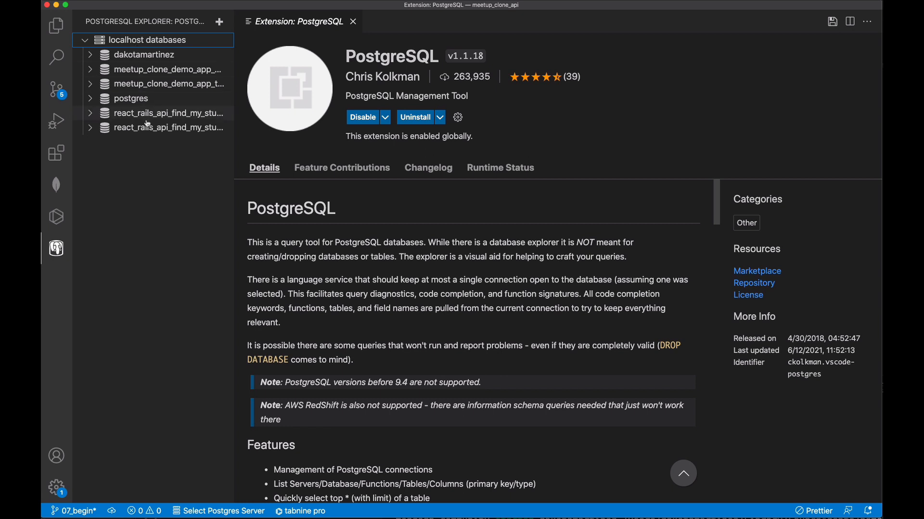
Expand meetup_clone_demo_app_development, its public schema, and the events table's columns
{"action": "left_click", "coordinate": [90, 69]}
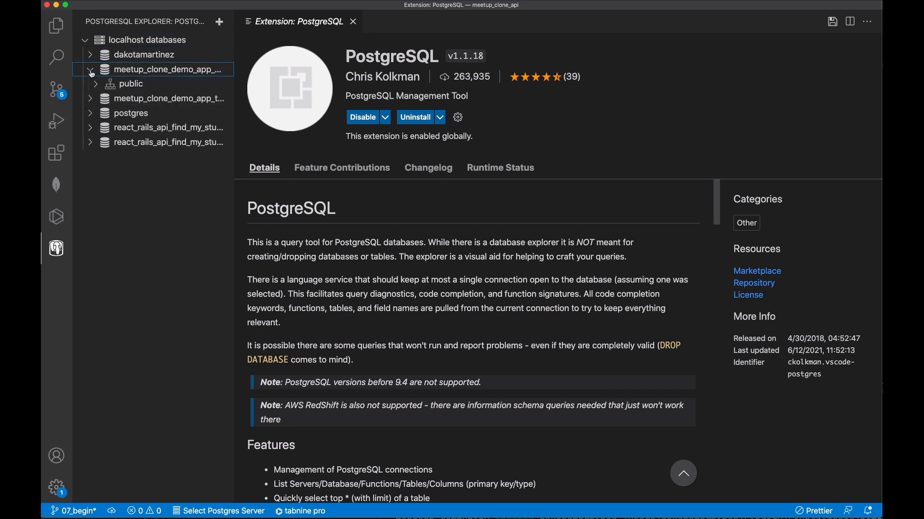
{"action": "left_click", "coordinate": [130, 83]}
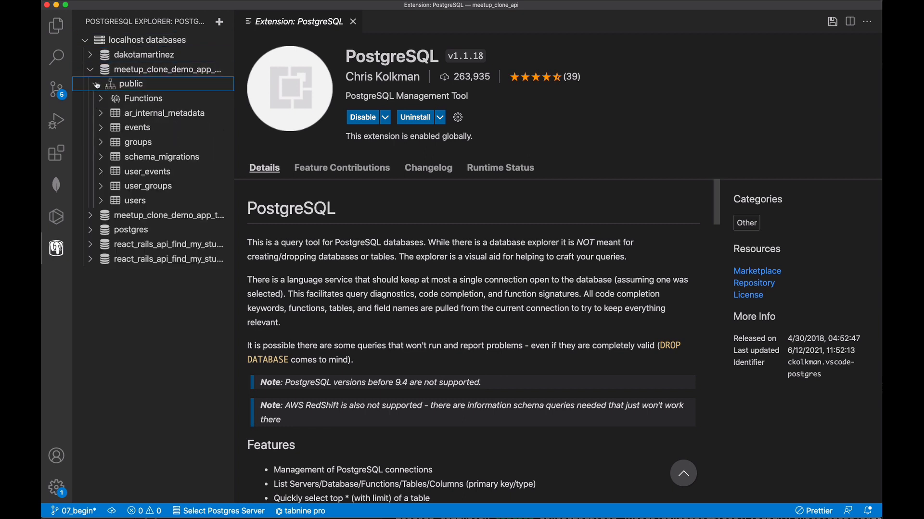
{"action": "left_click", "coordinate": [137, 127]}
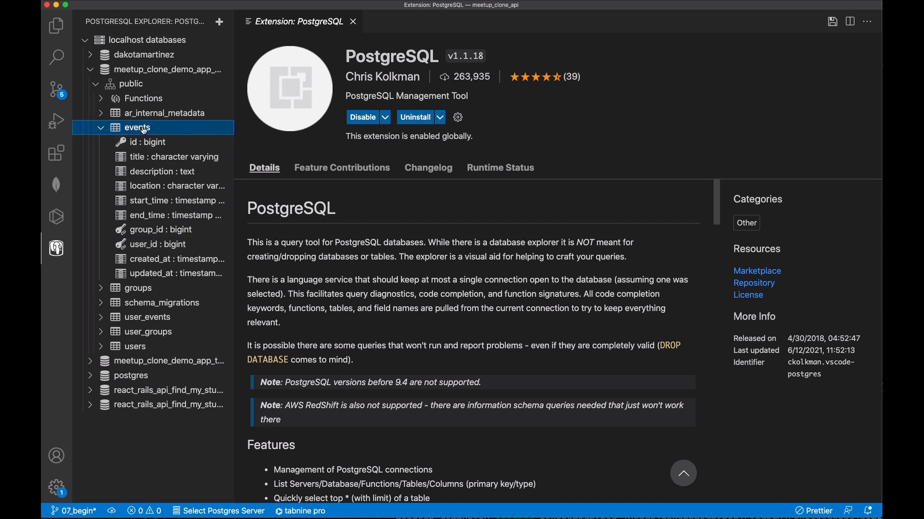
Run Select Top 1000 on the events table to show its rows
{"action": "right_click", "coordinate": [137, 127]}
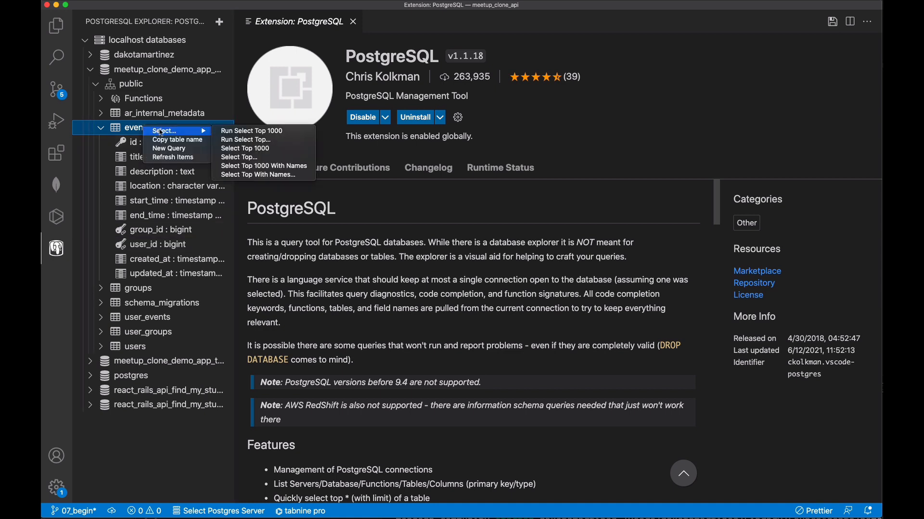
{"action": "mouse_move", "coordinate": [190, 172]}
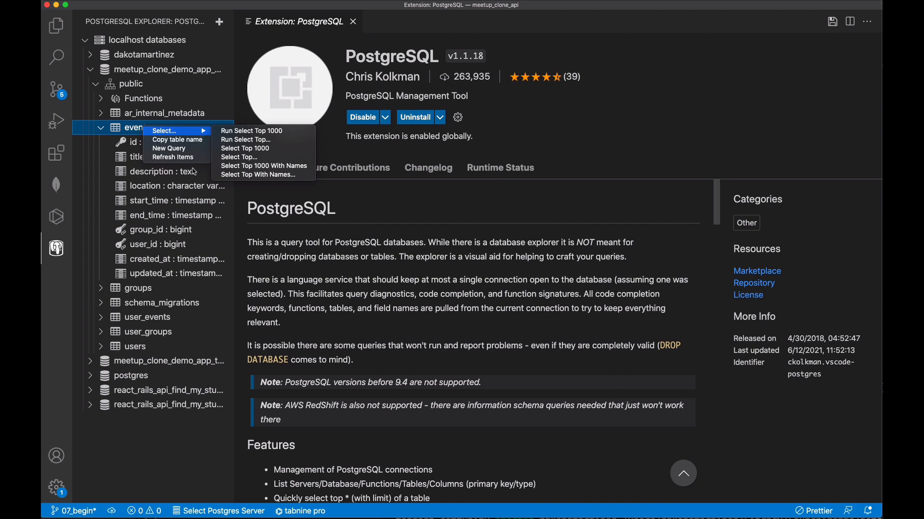
{"action": "mouse_move", "coordinate": [262, 131]}
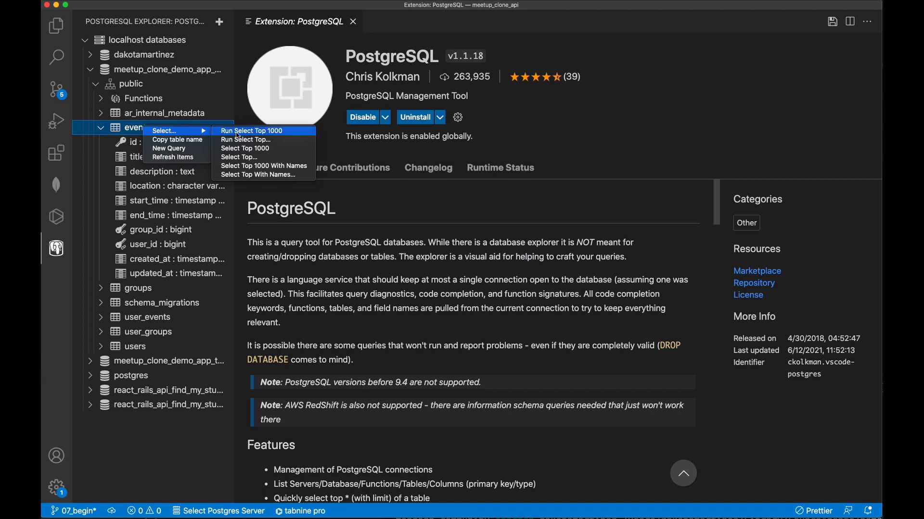
{"action": "left_click", "coordinate": [253, 130]}
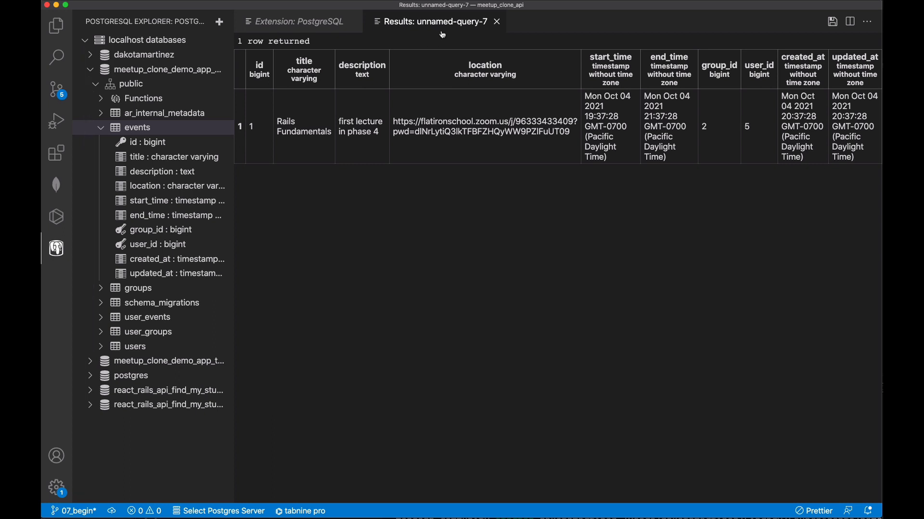
{"action": "right_click", "coordinate": [137, 127]}
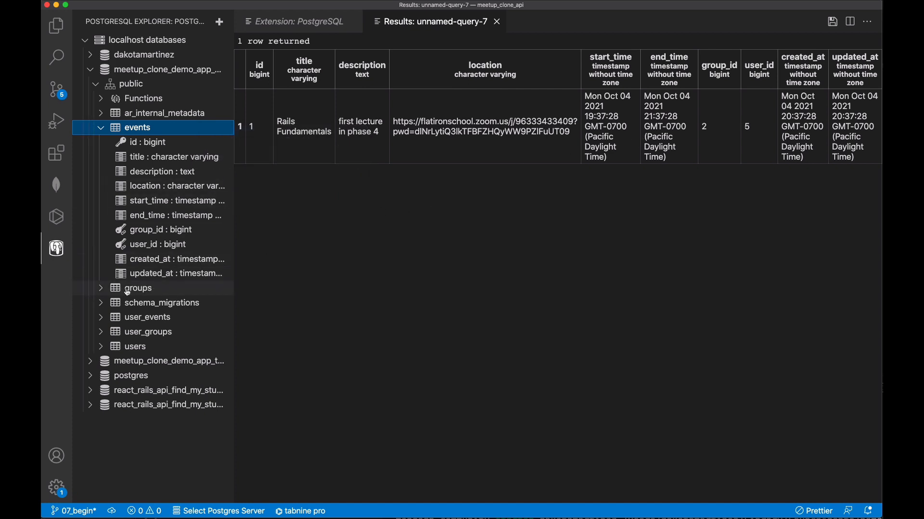
Expand the groups table and run its Select Top 1000 query
{"action": "left_click", "coordinate": [138, 288]}
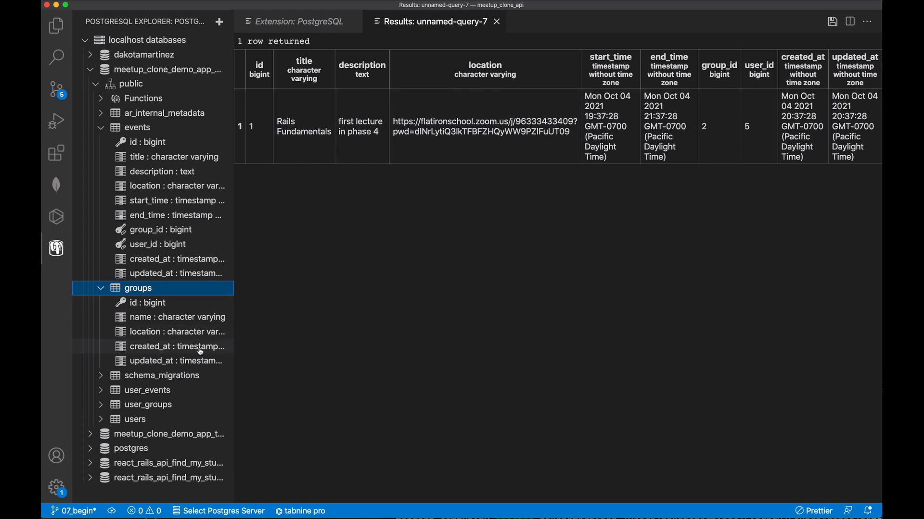
{"action": "right_click", "coordinate": [138, 288]}
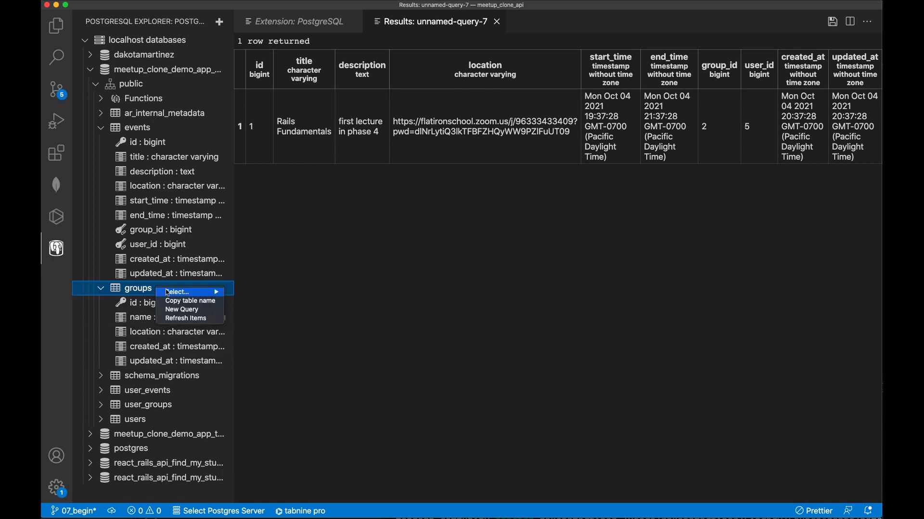
{"action": "left_click", "coordinate": [181, 310]}
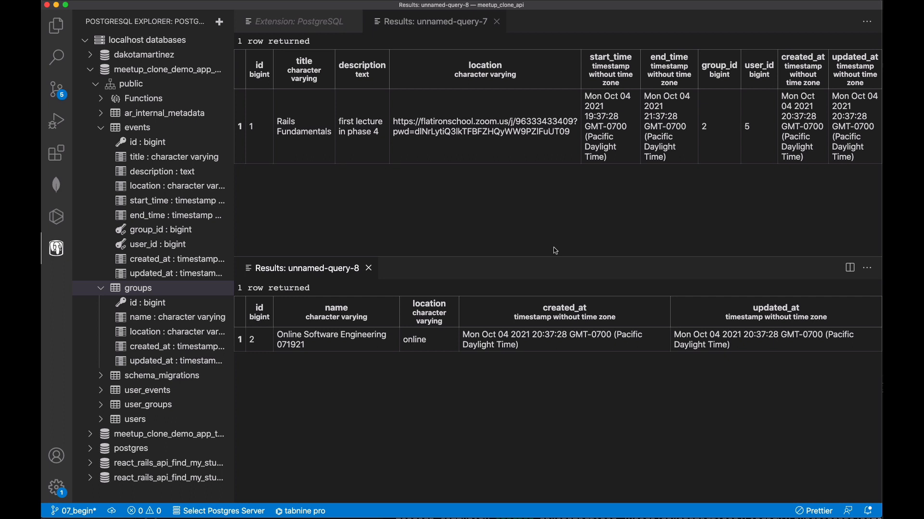
{"action": "mouse_move", "coordinate": [462, 335]}
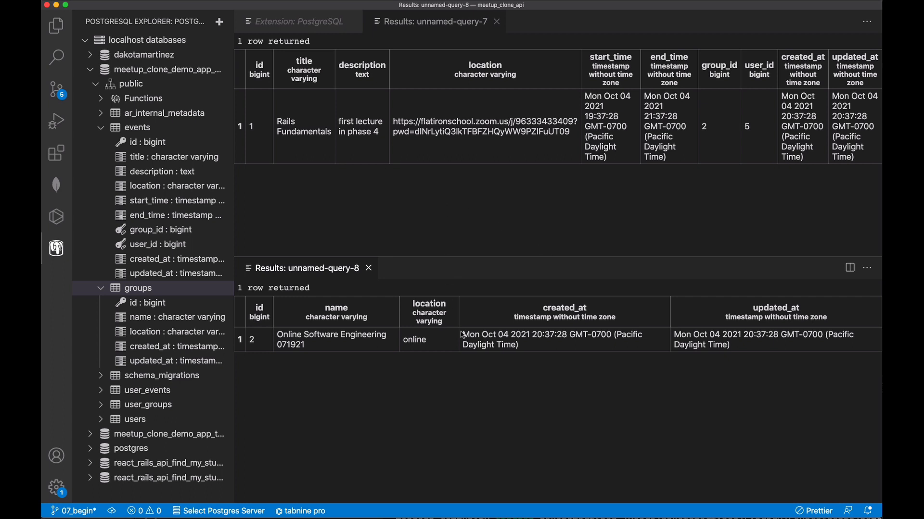